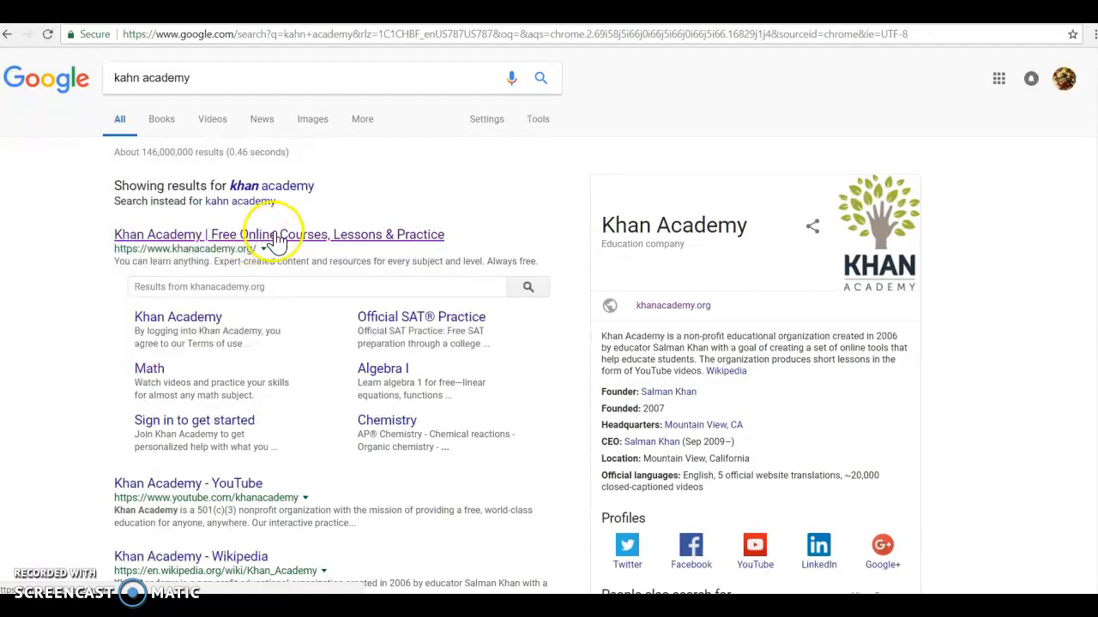
Step: Open the 'Khan Academy | Free Online Courses, Lessons & Practice' search result
left_click(278, 234)
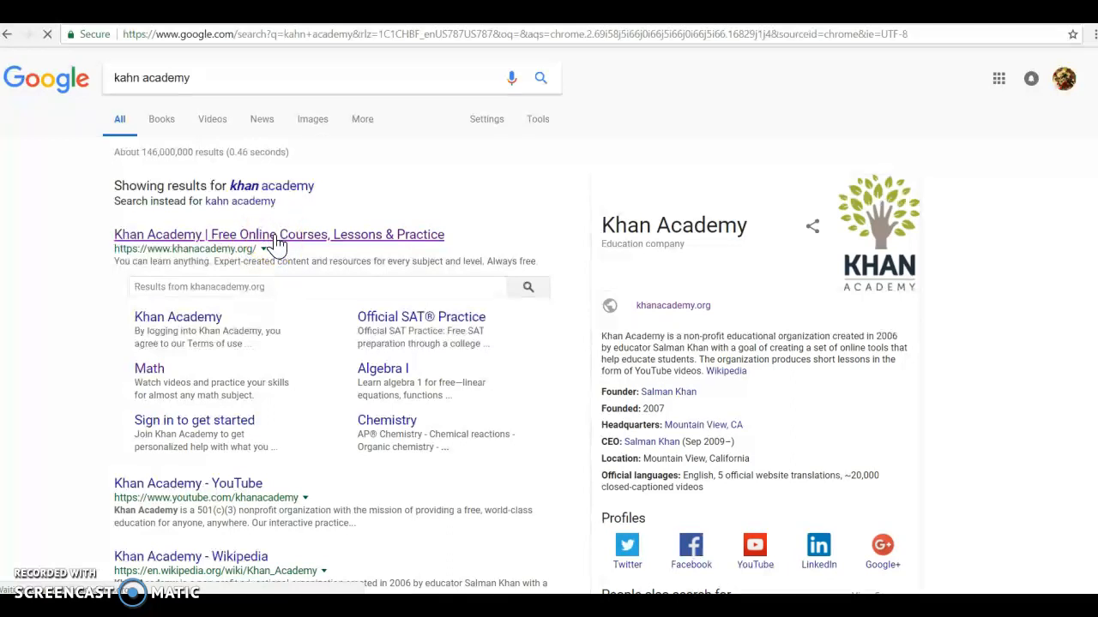
left_click(278, 234)
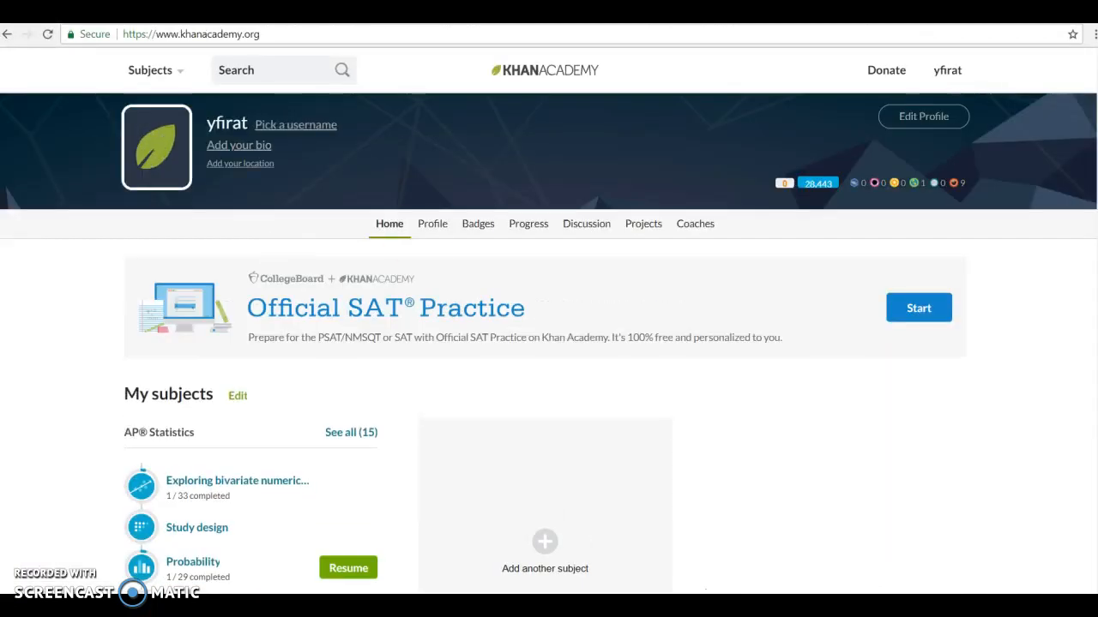
mouse_move(947, 71)
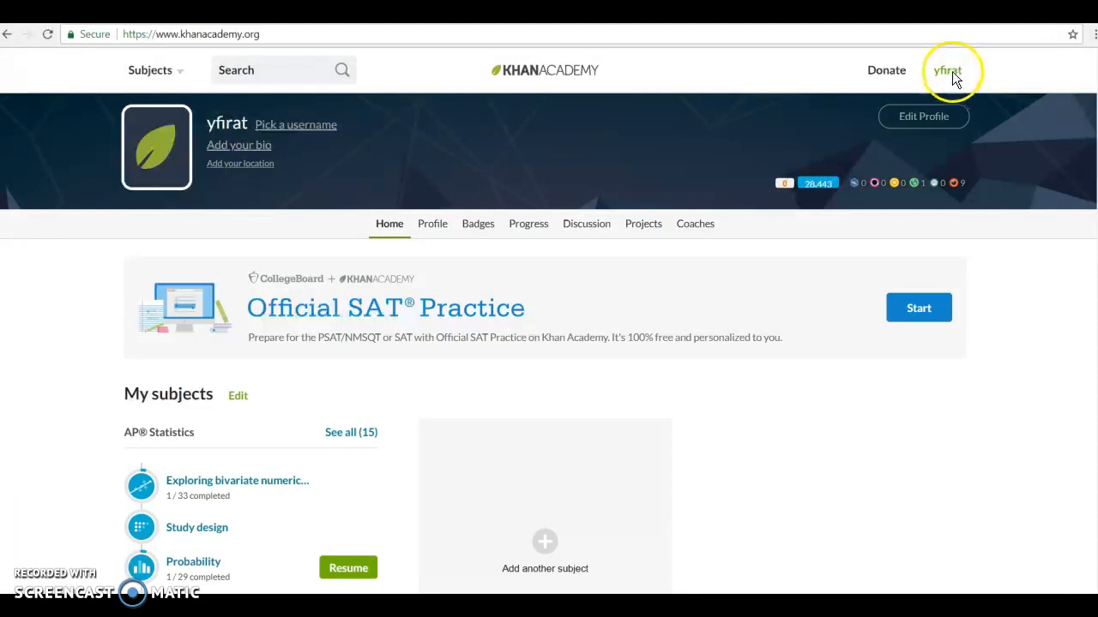
Step: Choose Profile from the account menu to view badges, statistics and streak
left_click(946, 70)
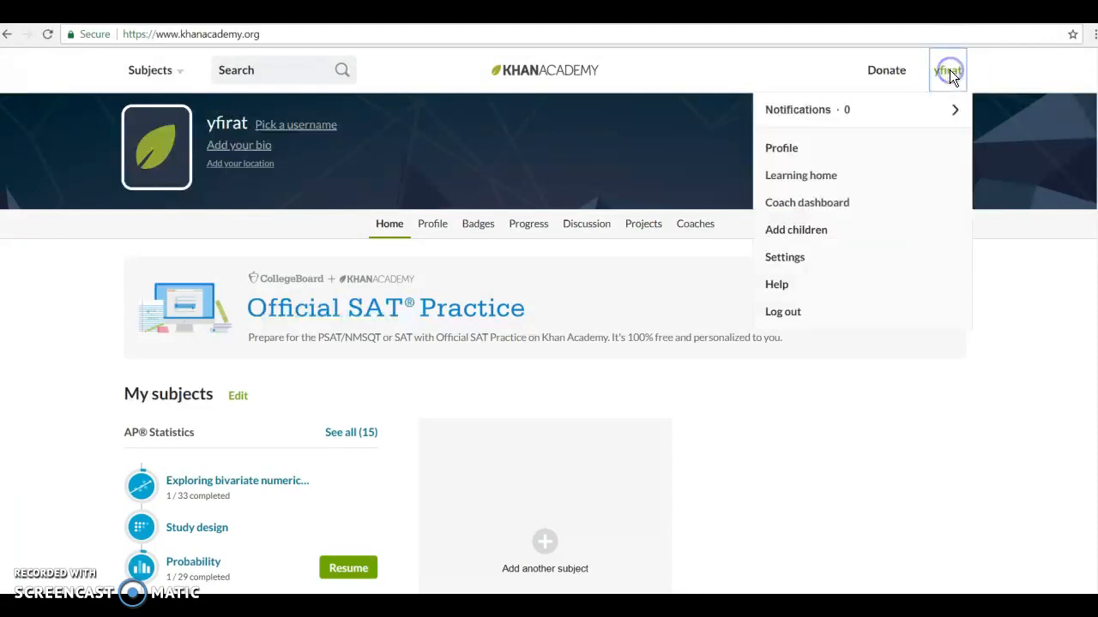
left_click(781, 147)
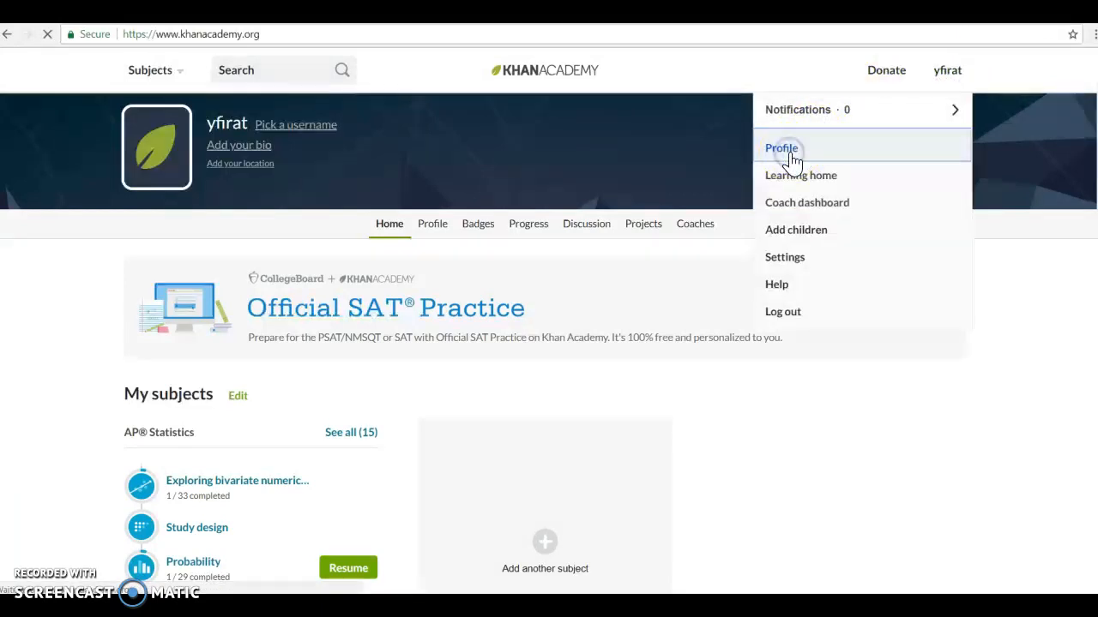
left_click(781, 148)
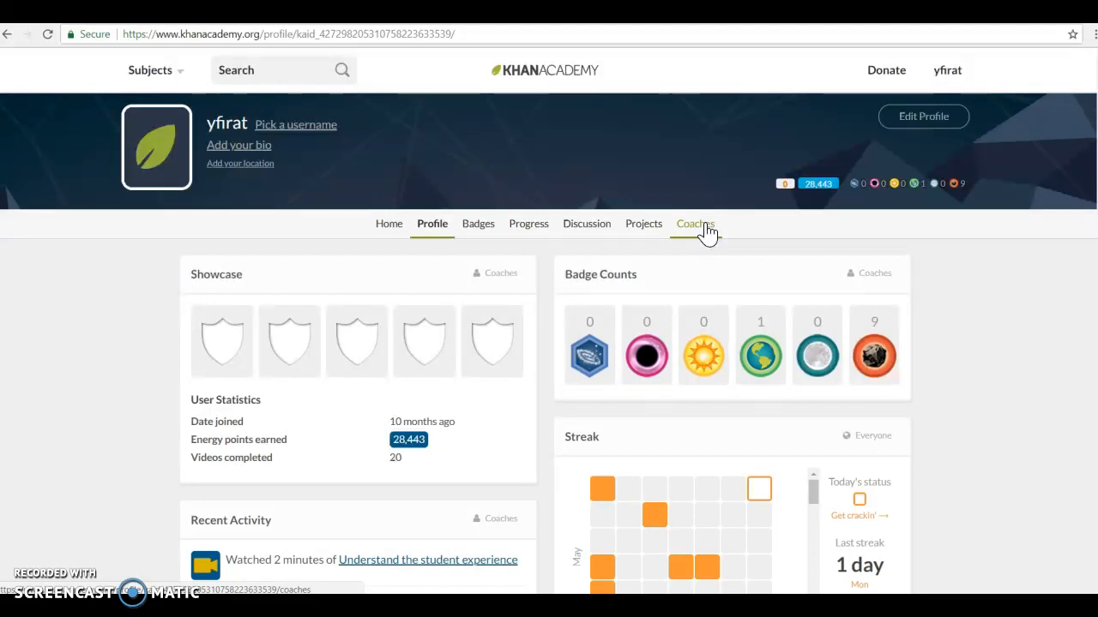
mouse_move(493, 502)
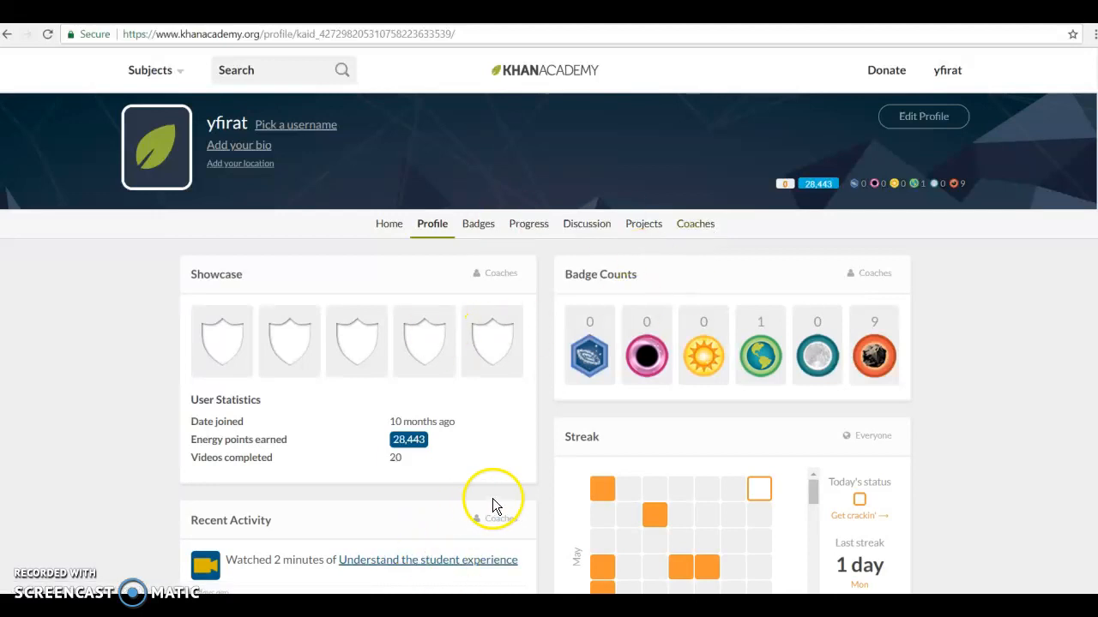
Step: Open the profile's Coaches tab and select the 'Join a class' code field
left_click(694, 224)
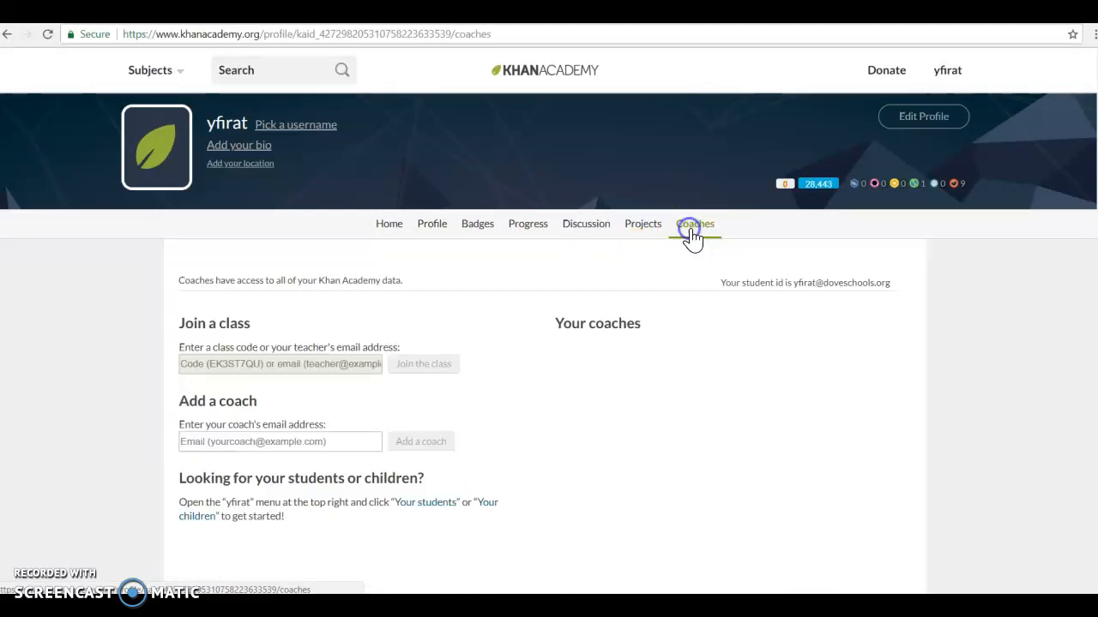
left_click(695, 224)
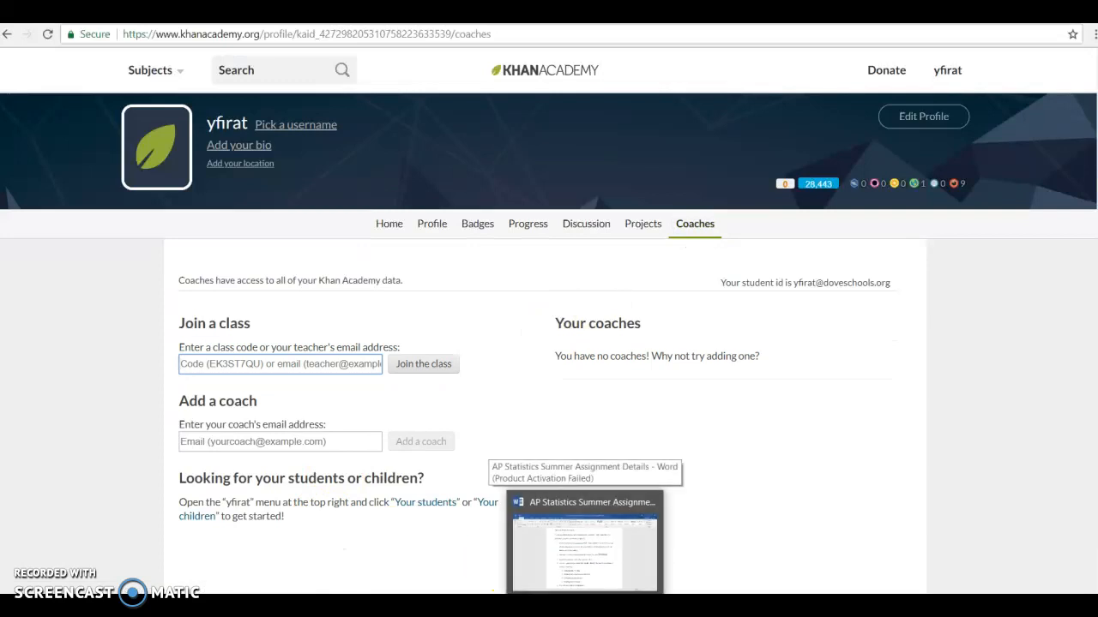
left_click(584, 549)
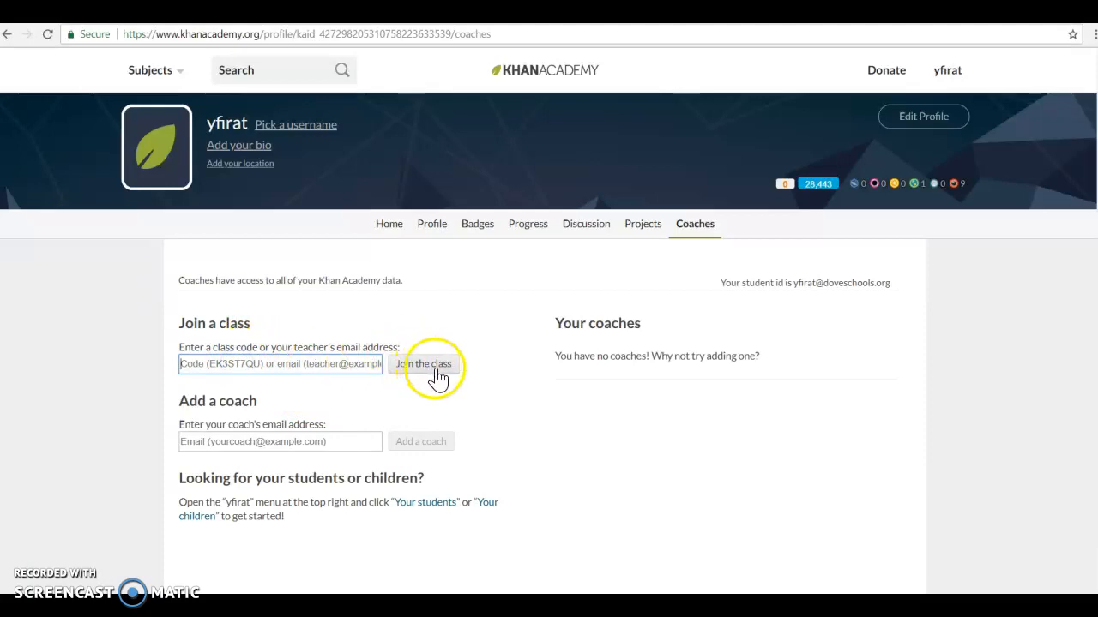
mouse_move(548, 367)
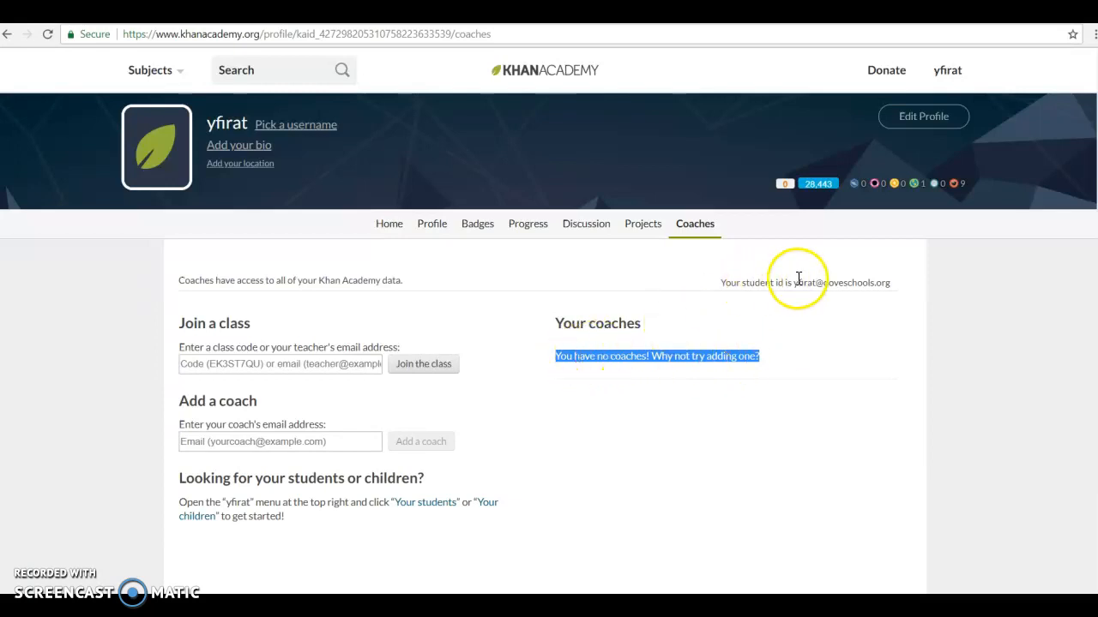
mouse_move(815, 305)
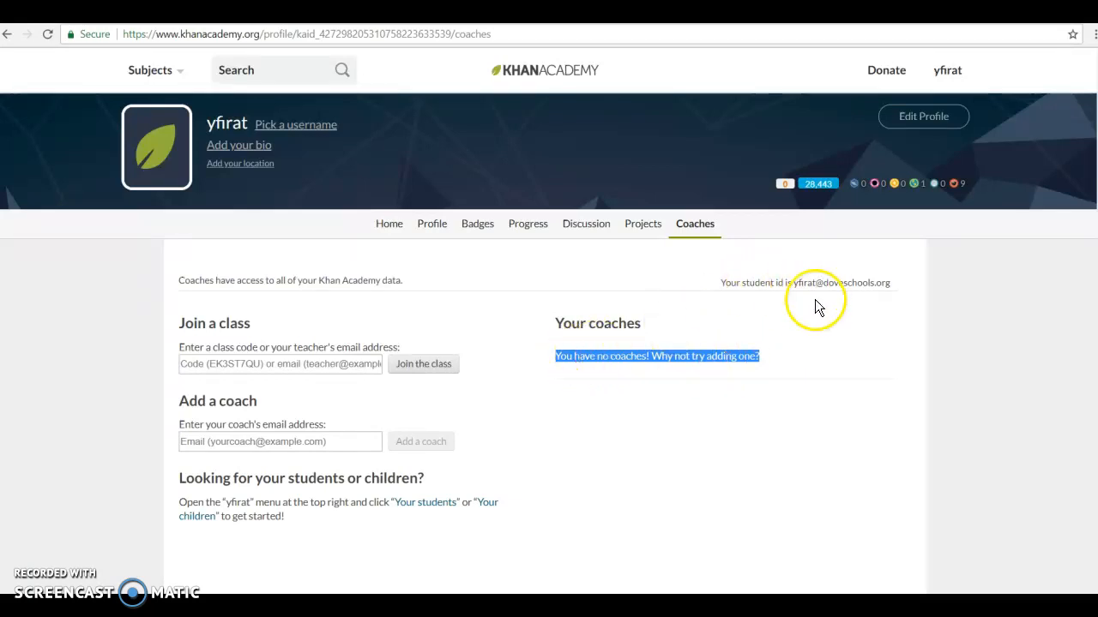
mouse_move(562, 326)
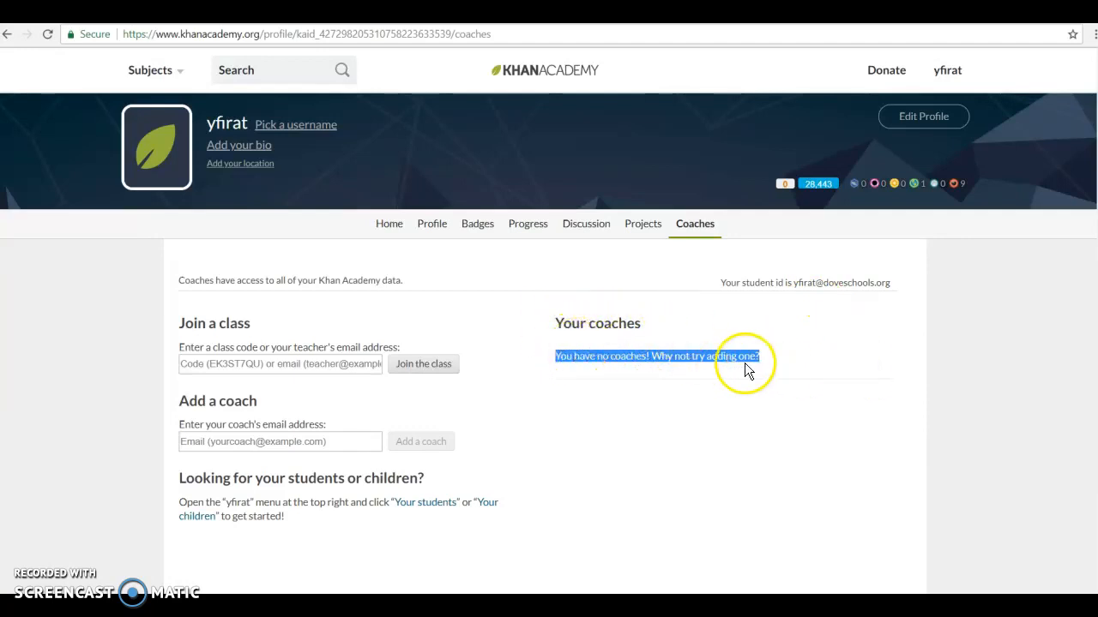
mouse_move(531, 334)
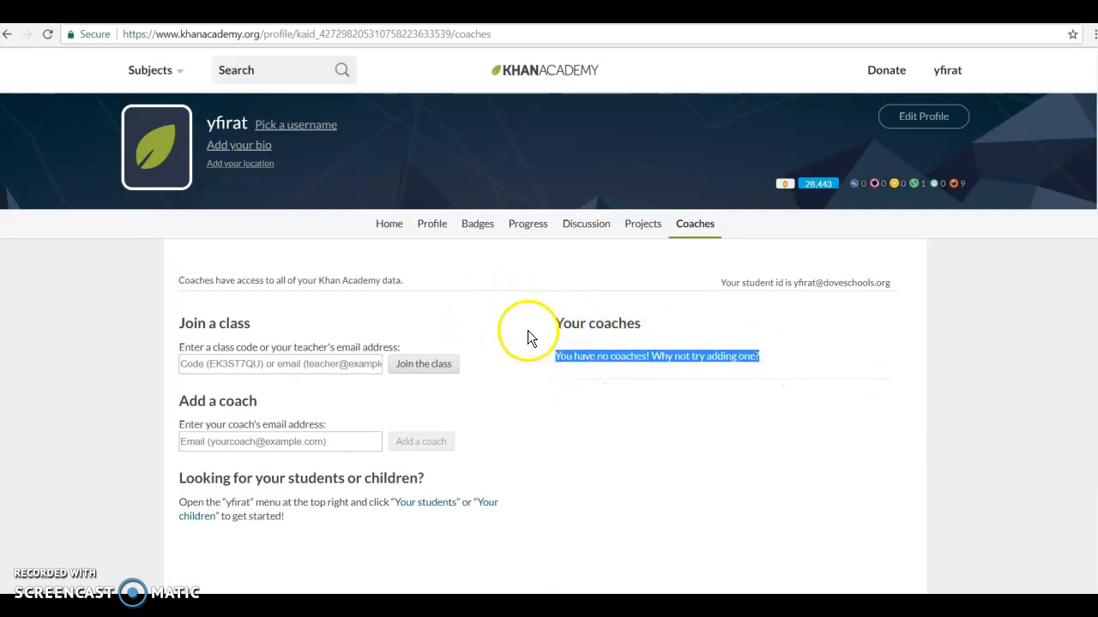
mouse_move(797, 434)
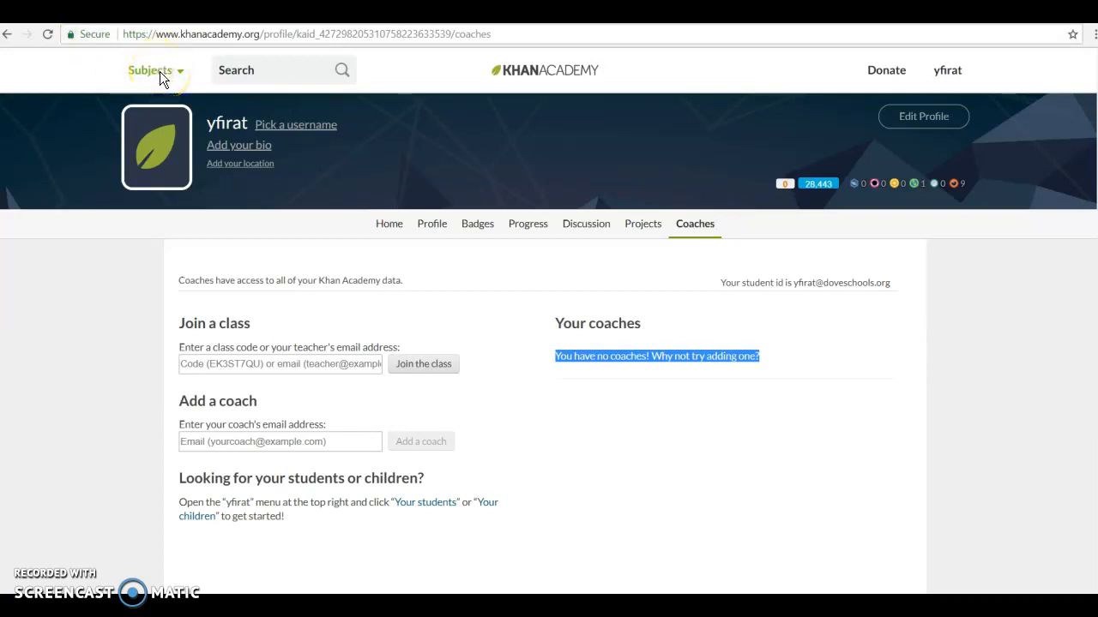
Step: Pick 'Statistics & probability' from the Subjects dropdown under Math by subject
left_click(156, 69)
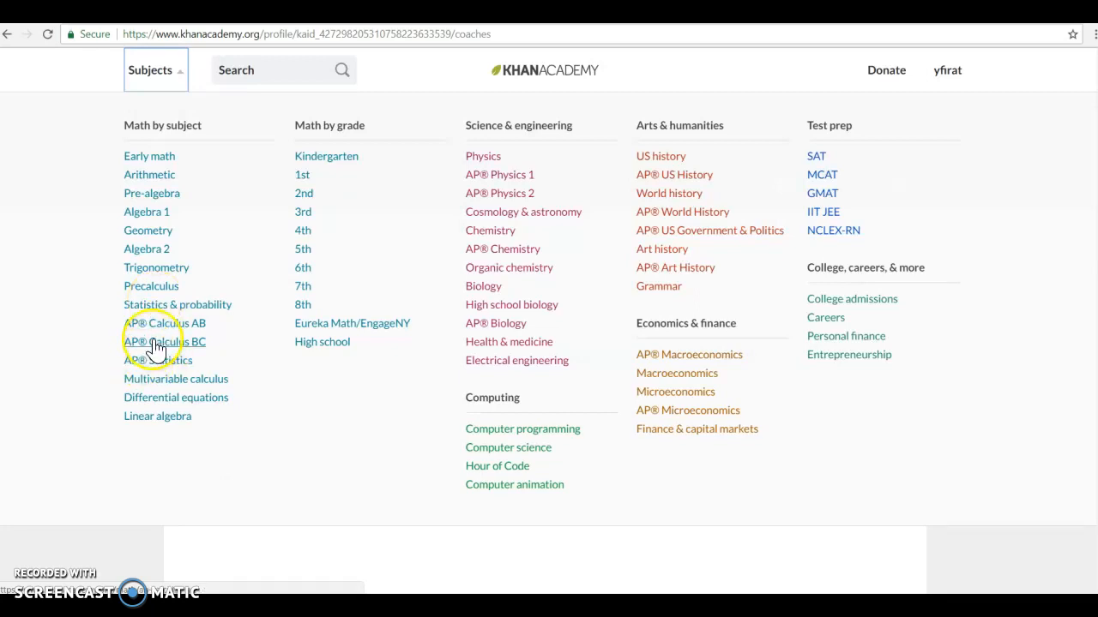
mouse_move(172, 309)
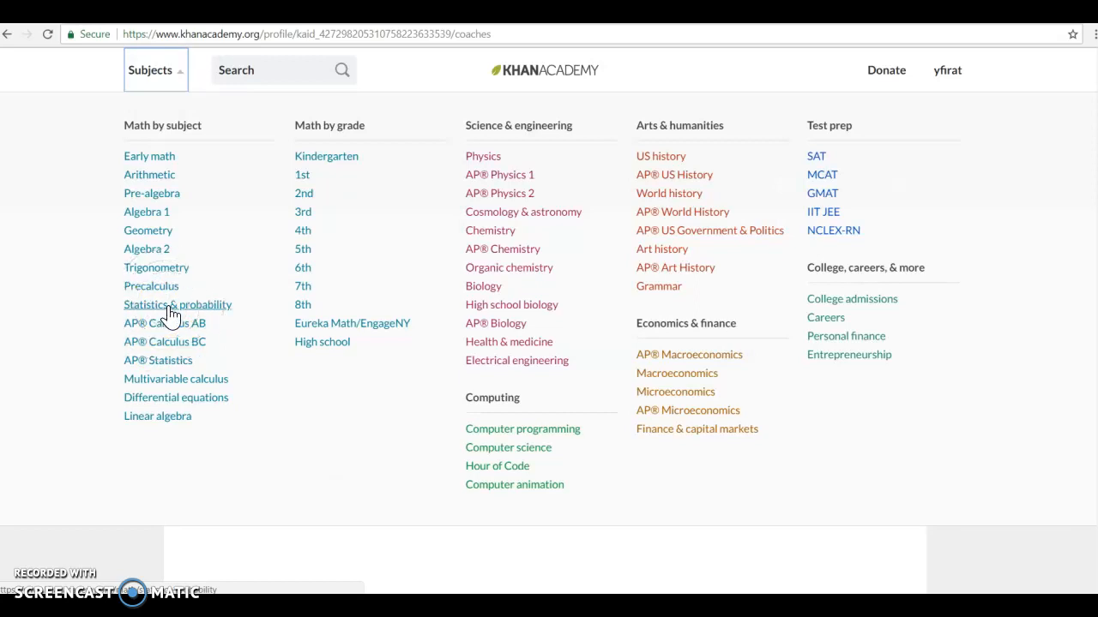
left_click(150, 70)
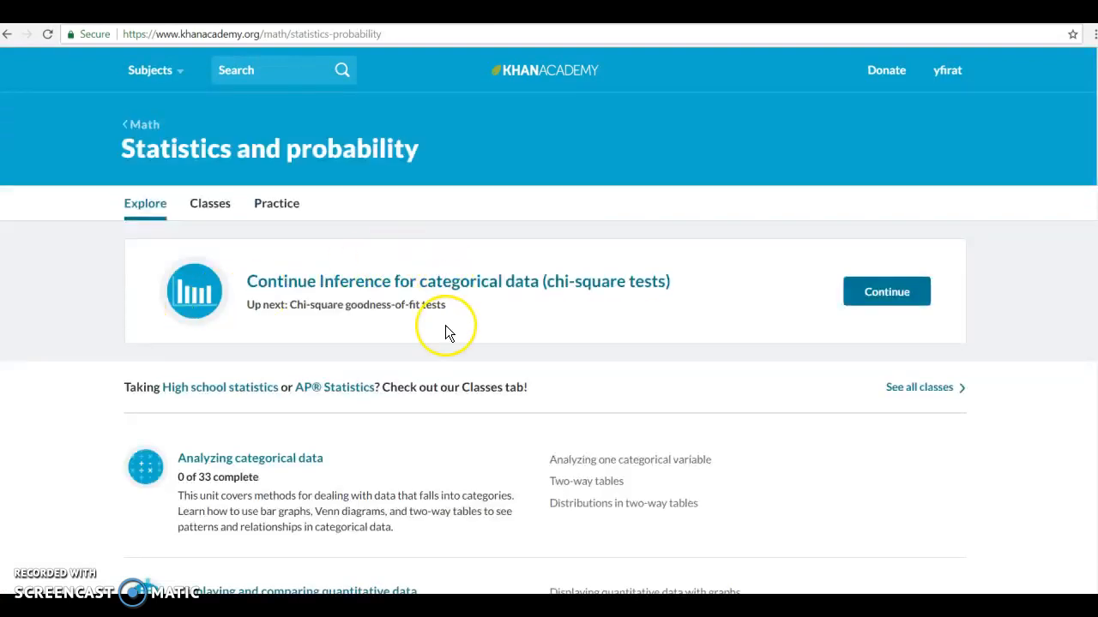
scroll("down", 3)
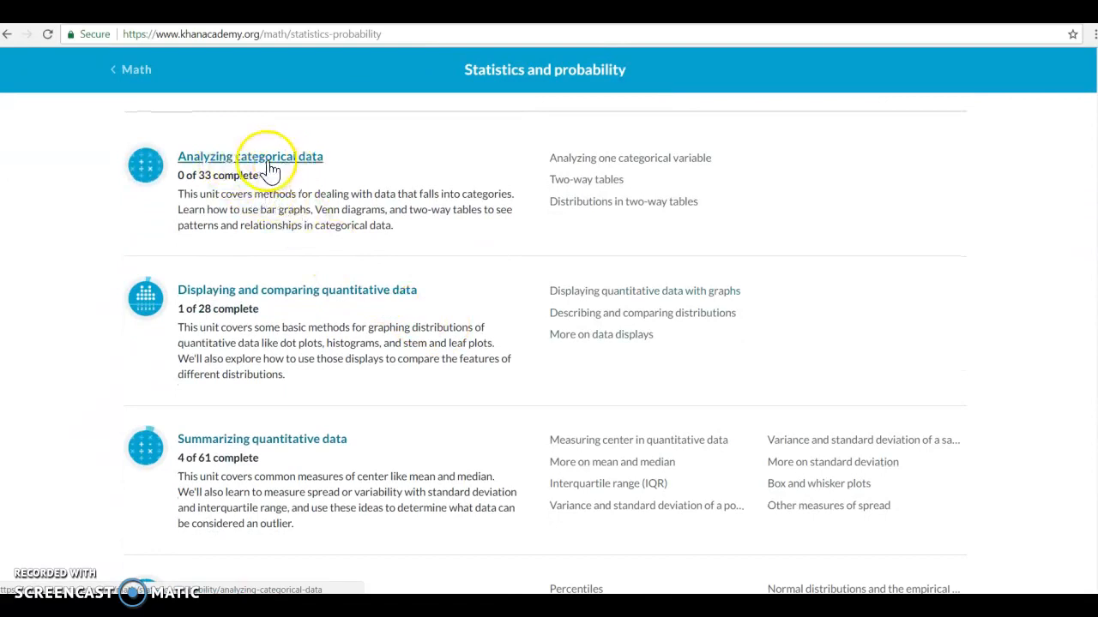
mouse_move(197, 304)
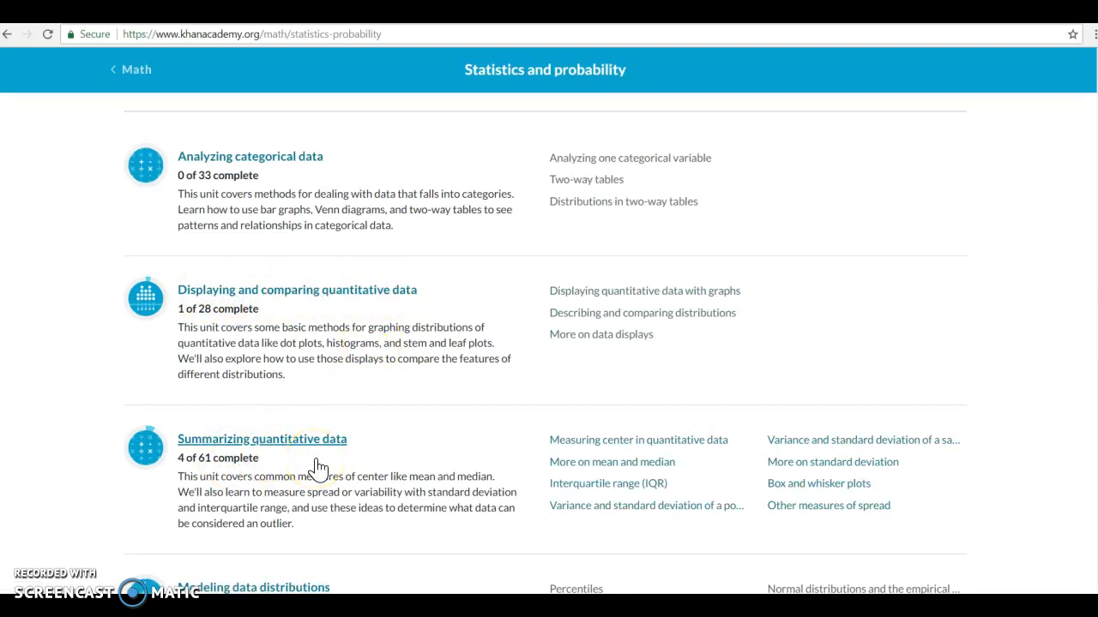
scroll("down", 3)
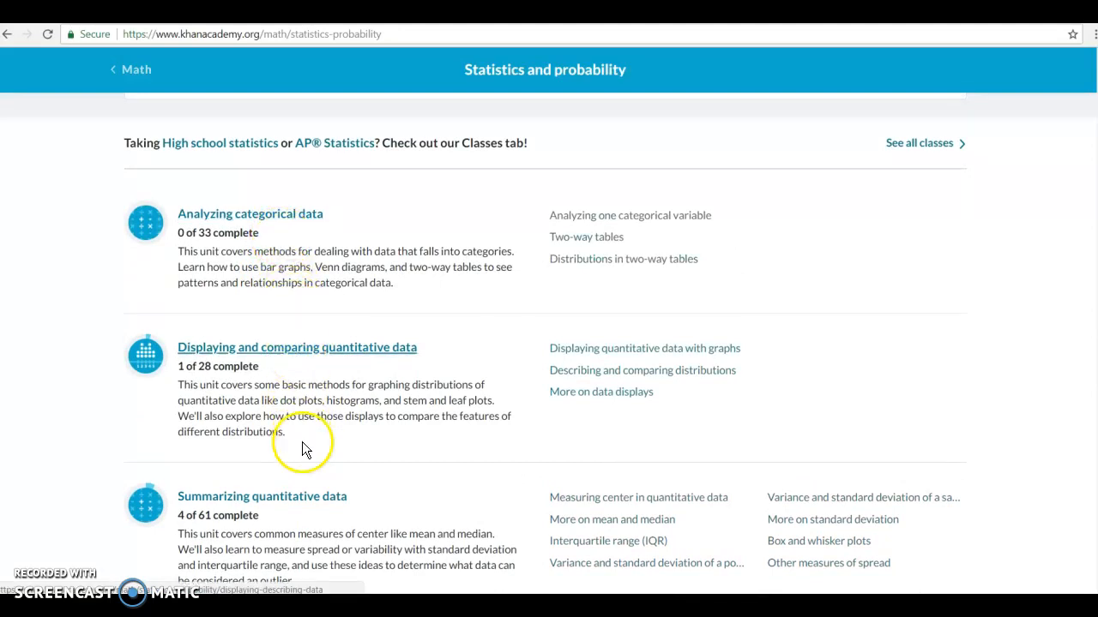
scroll("down", 3)
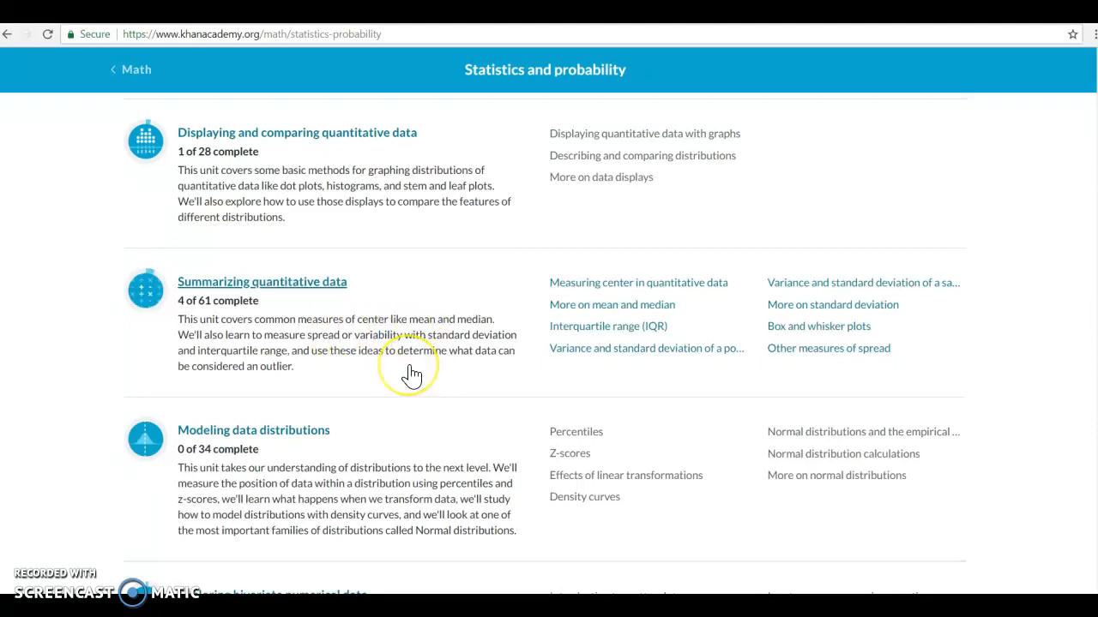
mouse_move(527, 573)
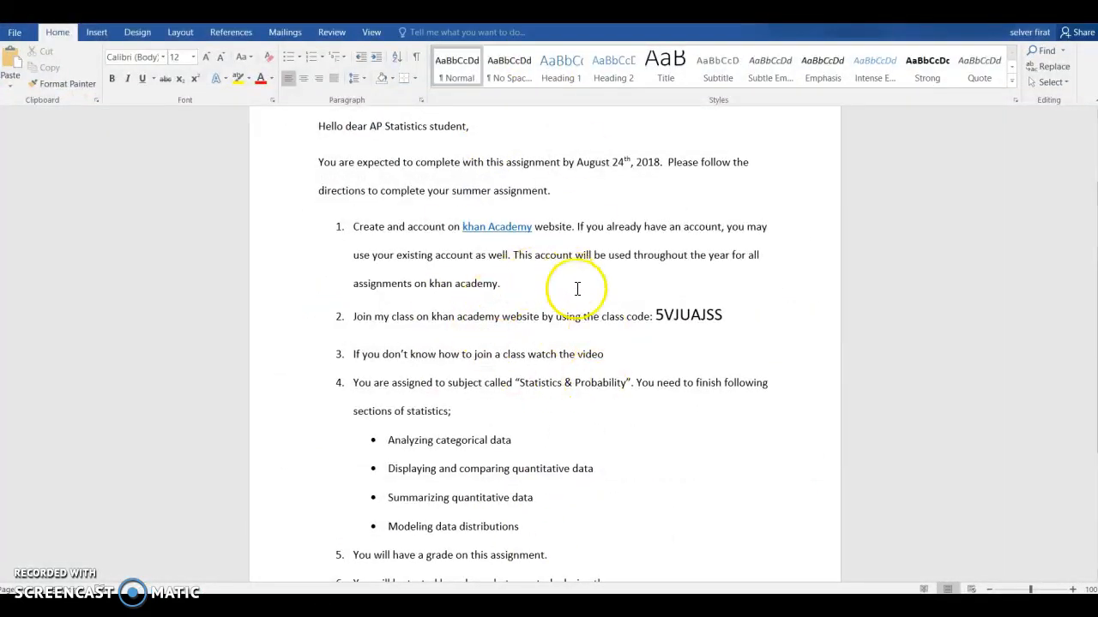
scroll("down", 3)
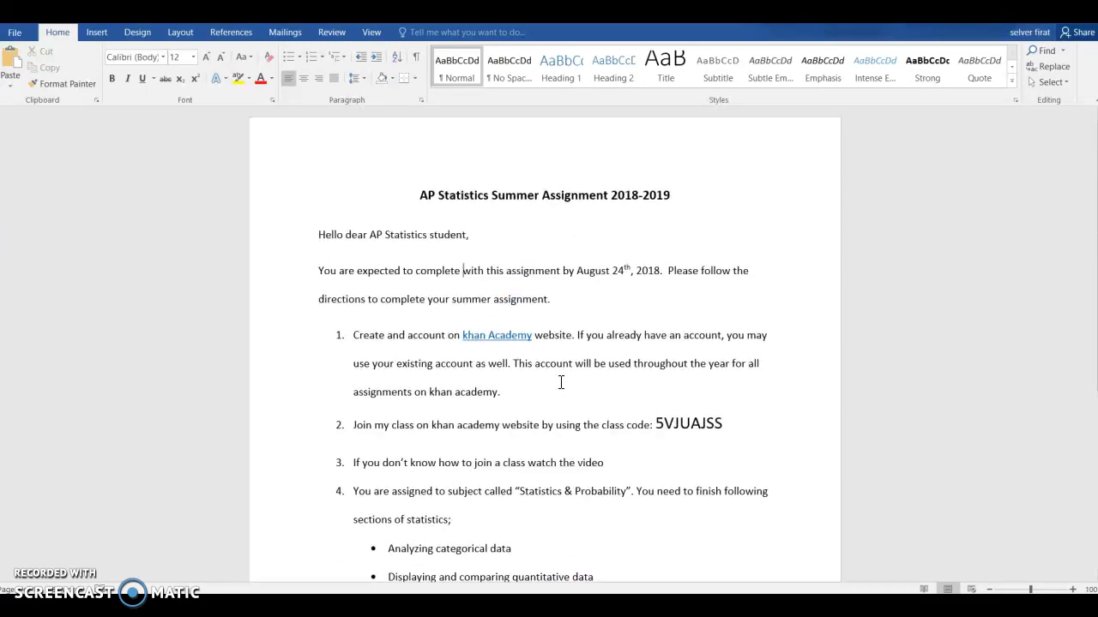
scroll("down", 3)
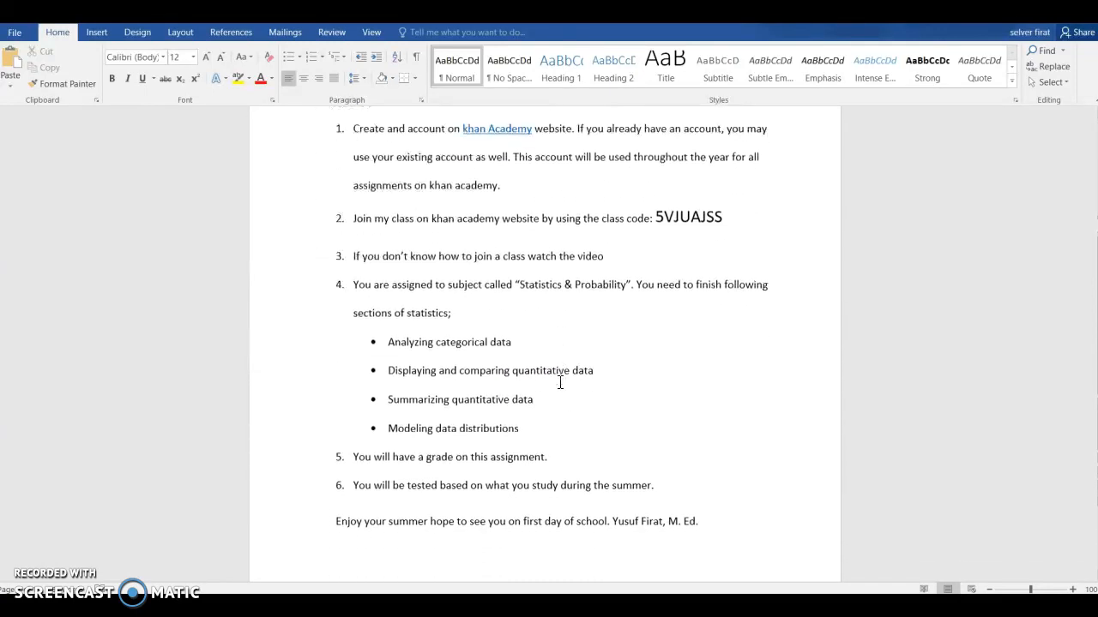
scroll("up", 3)
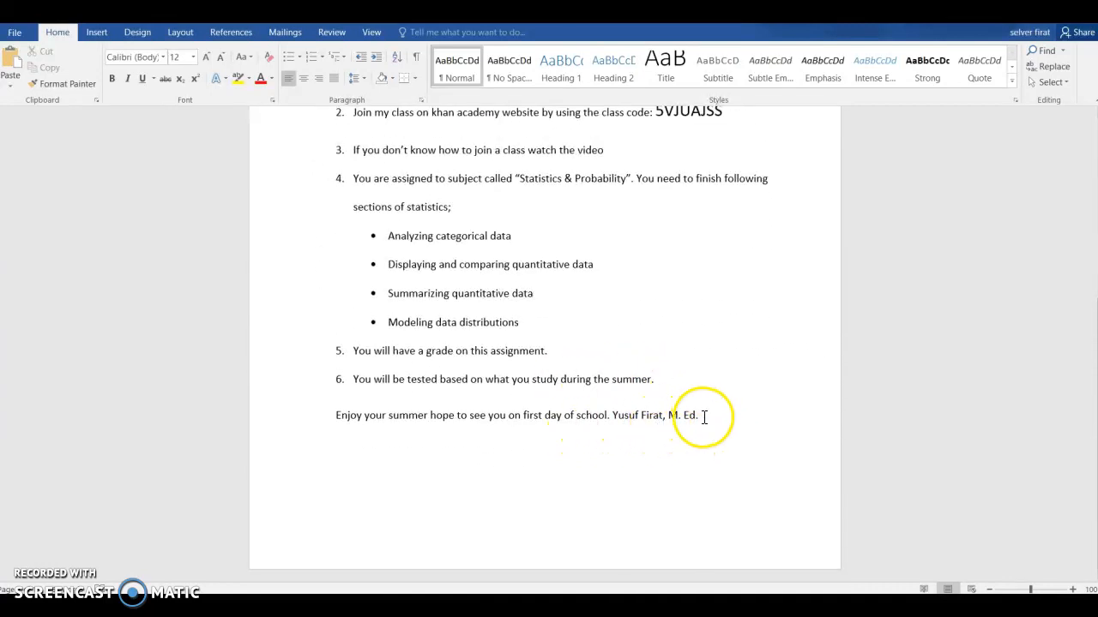
key("enter")
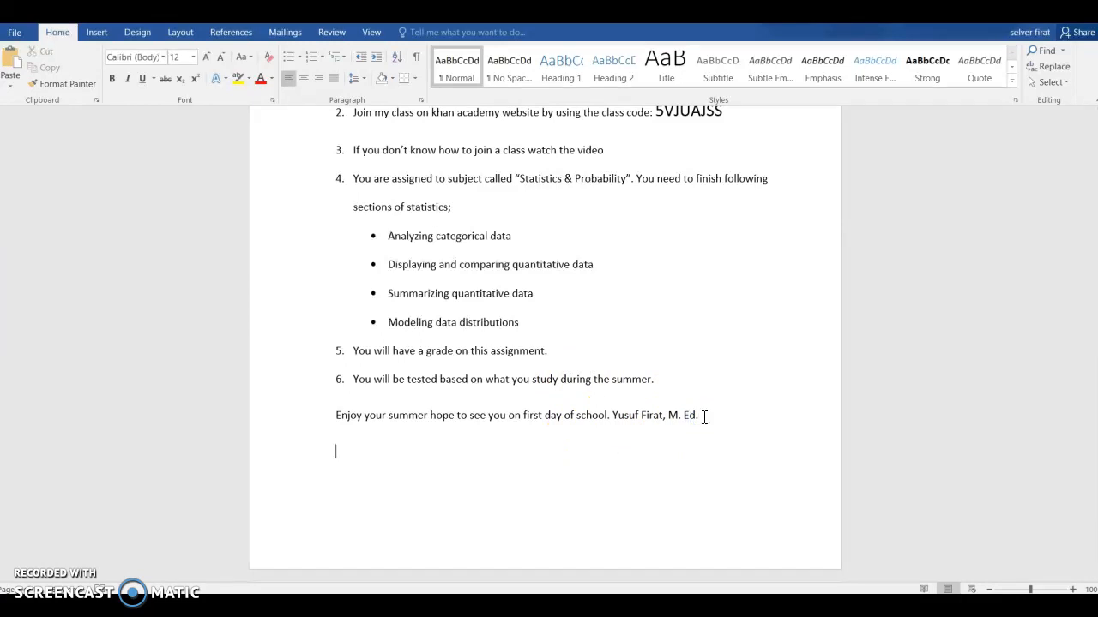
type("reach me at")
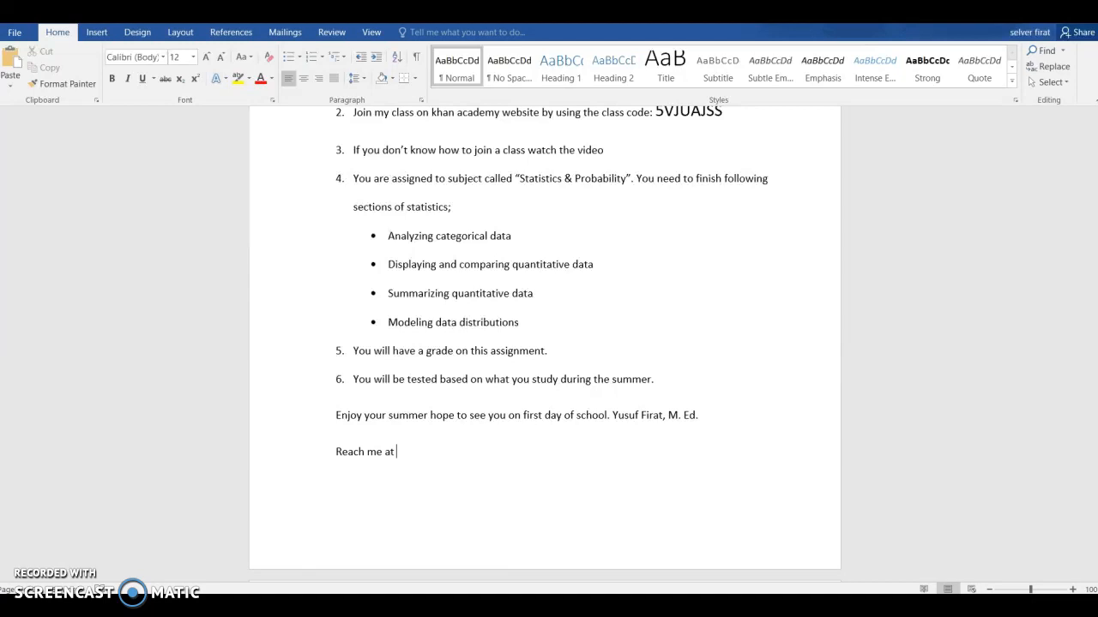
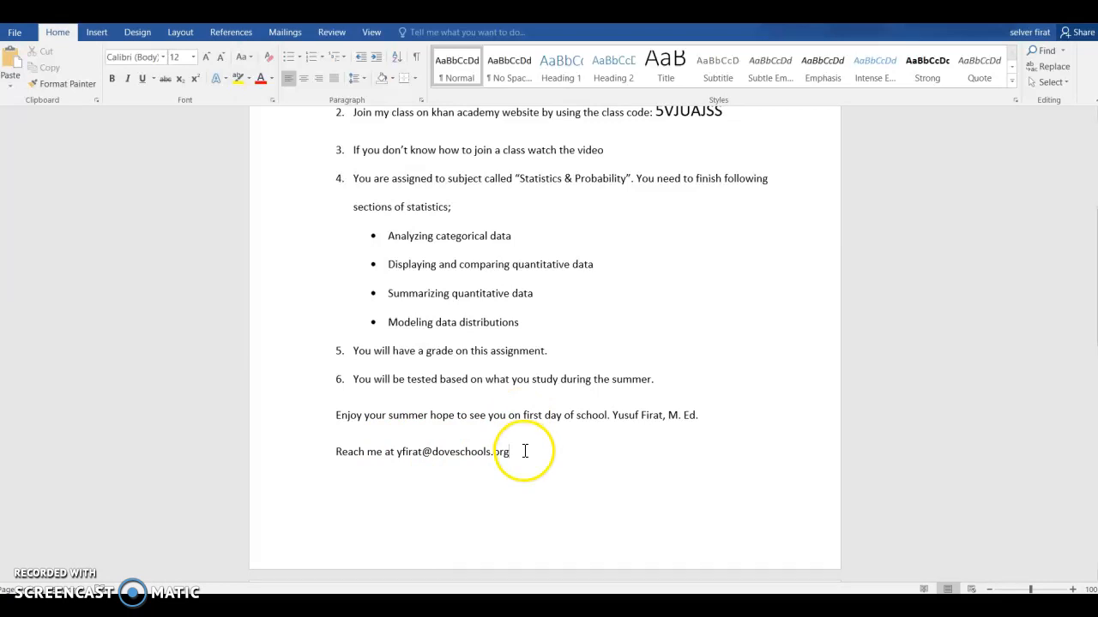
mouse_move(466, 561)
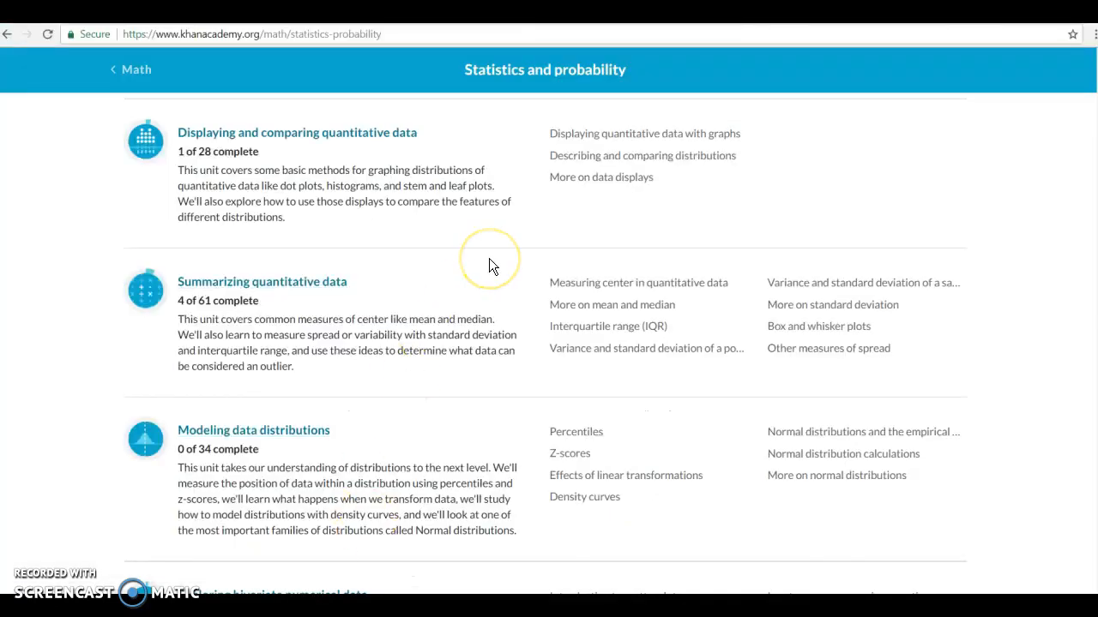
mouse_move(717, 541)
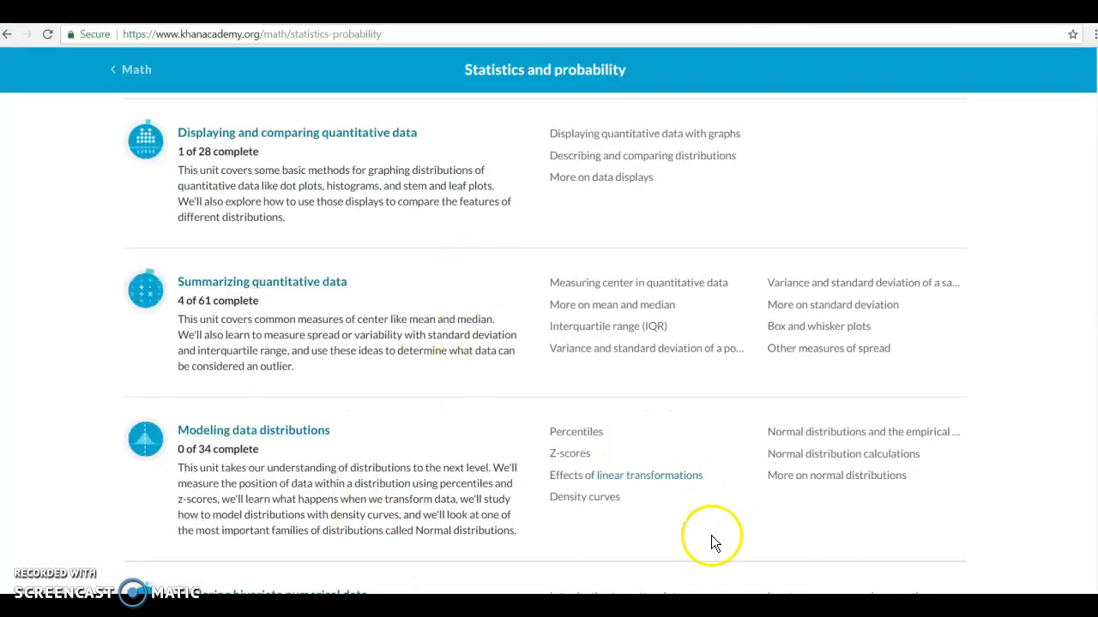